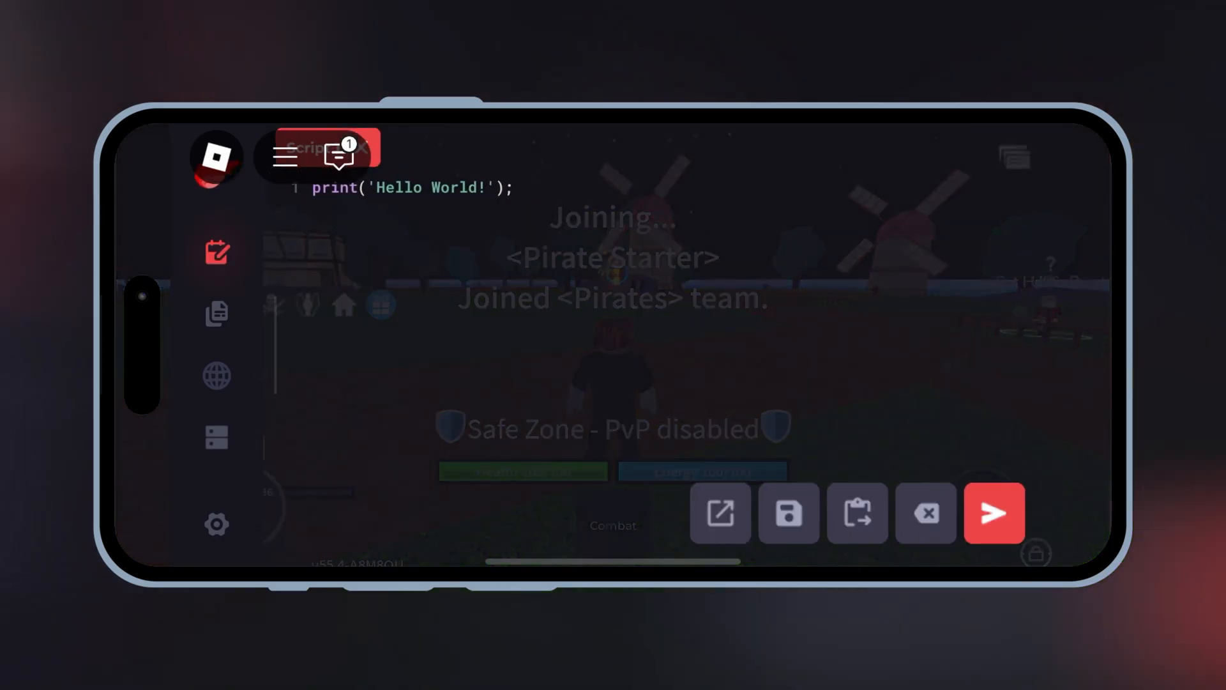
# Browse Codex's script library and settings, then open the ScriptBlox online script browser.
pyautogui.click(216, 313)
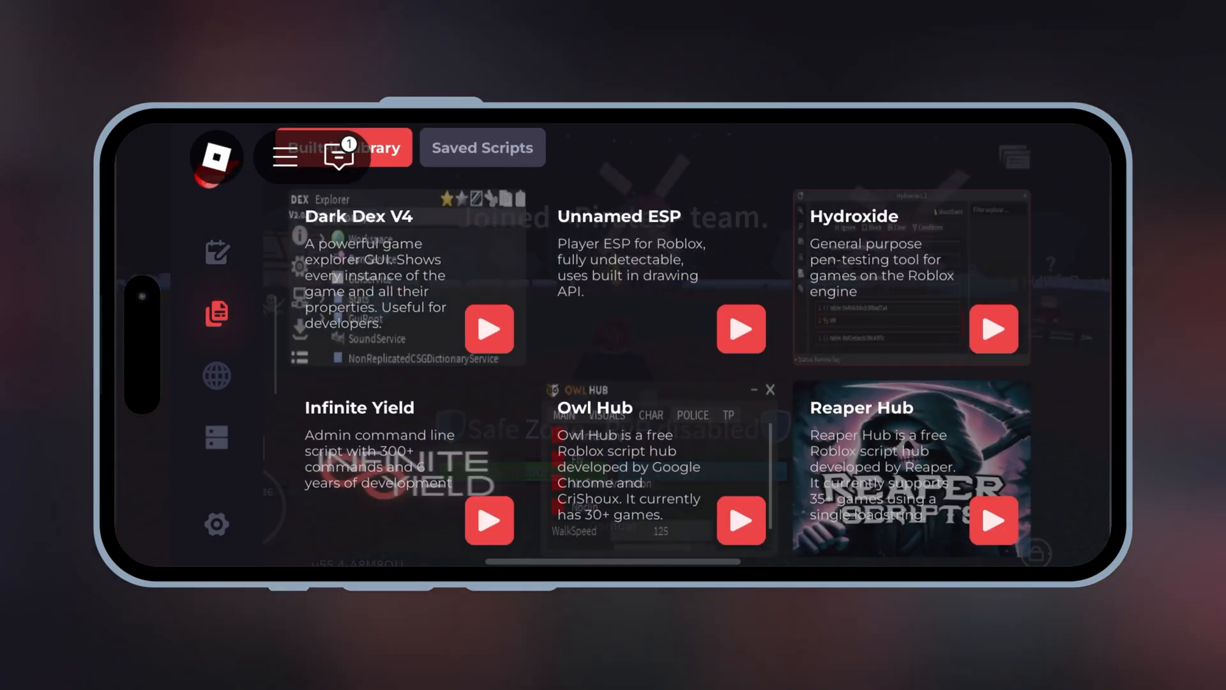
pyautogui.click(215, 376)
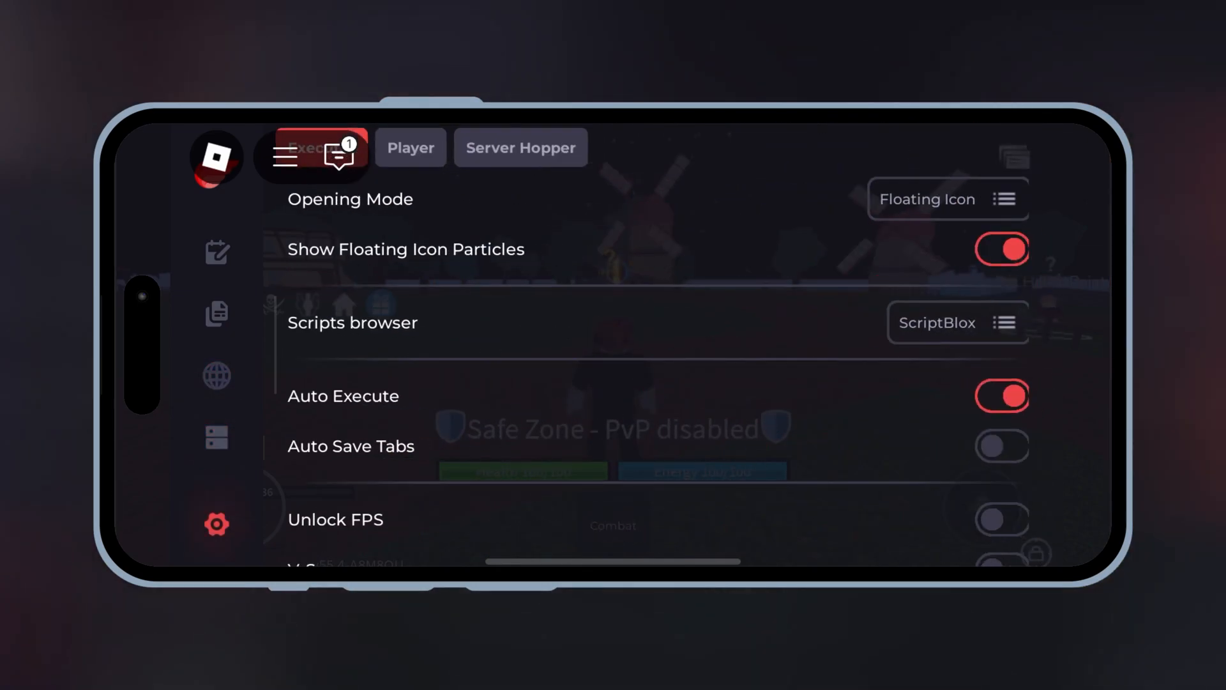
pyautogui.click(216, 251)
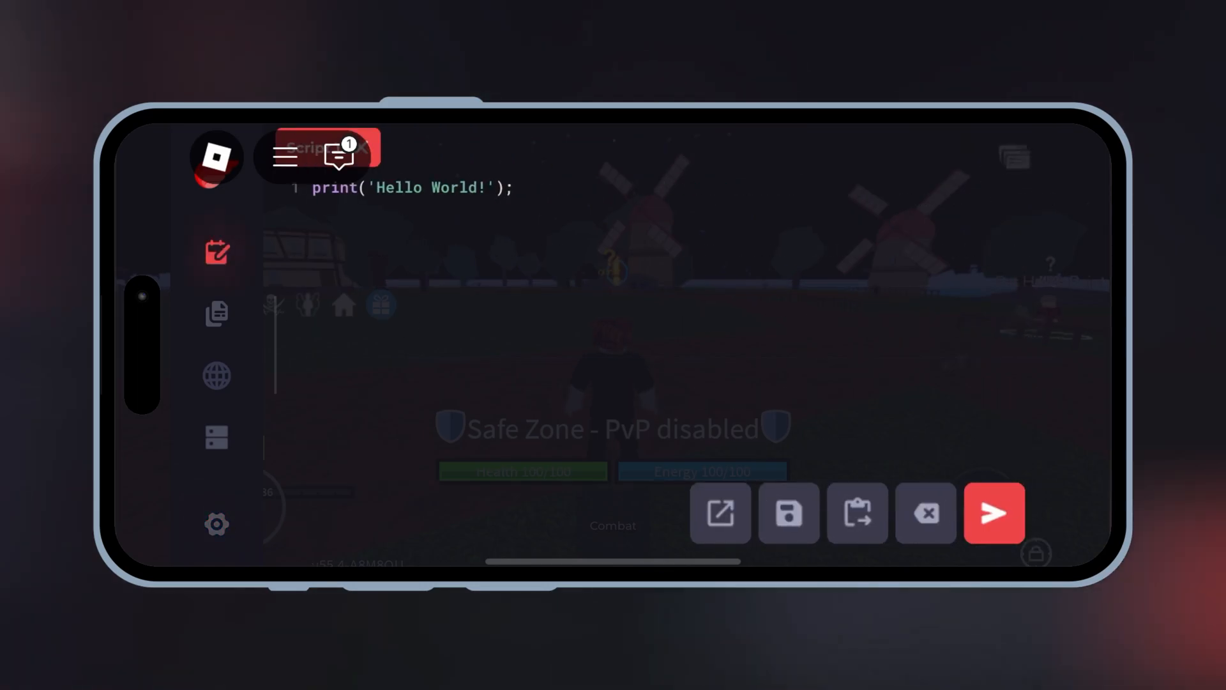
pyautogui.click(215, 313)
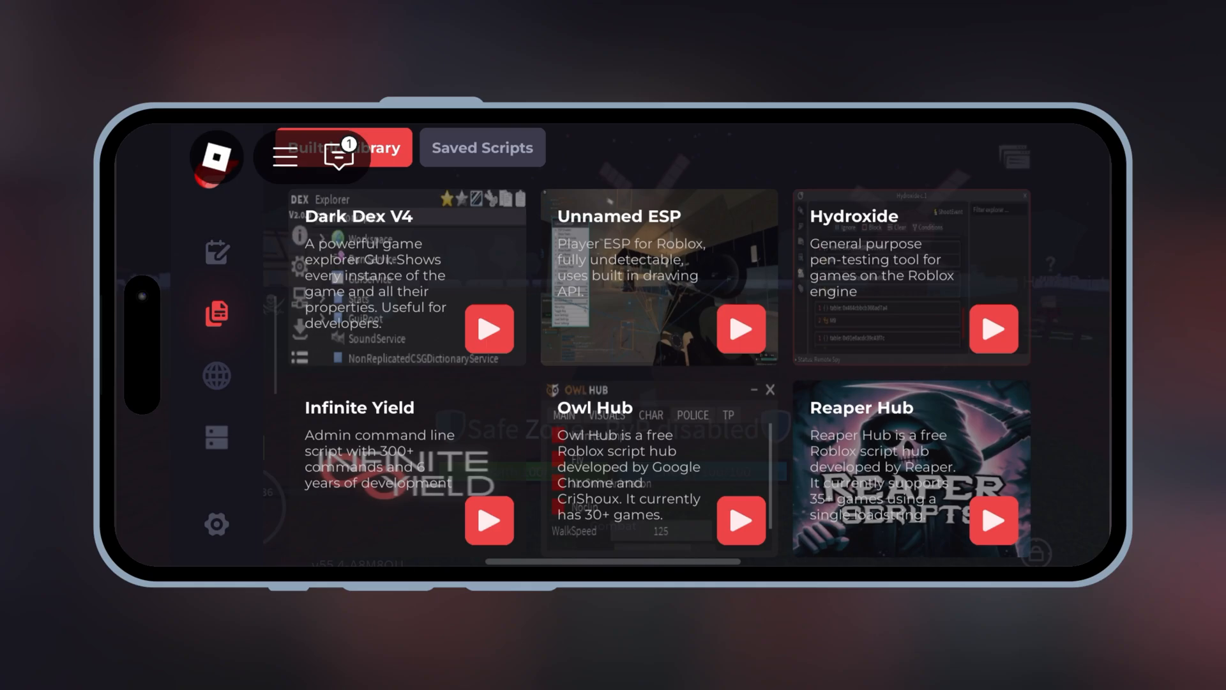
pyautogui.click(217, 376)
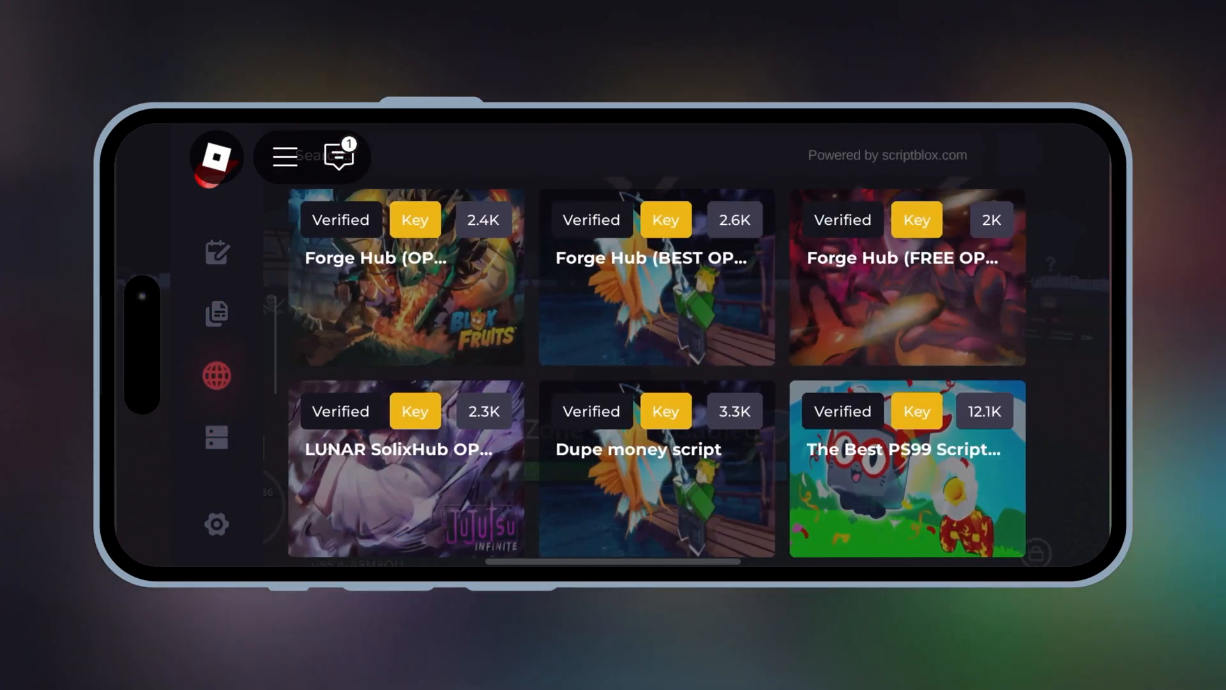
pyautogui.scroll(-3)
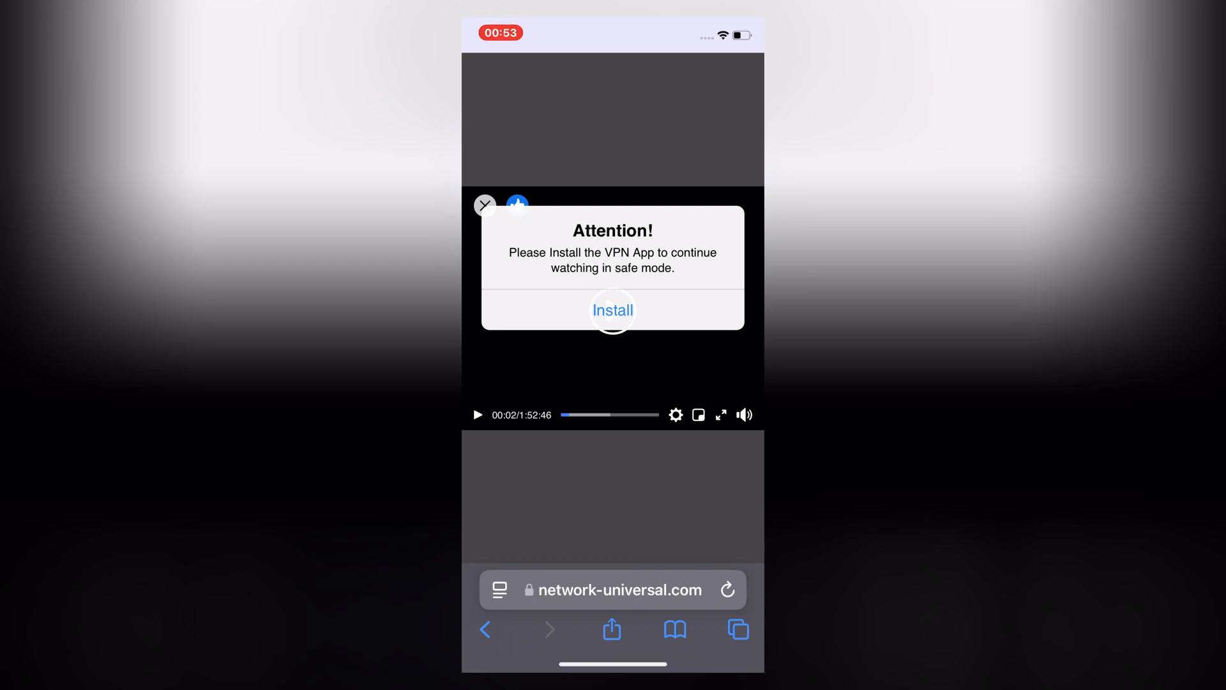
# Get past the Attention install prompt and choose Direct Install for CodeX iOS.
pyautogui.click(613, 310)
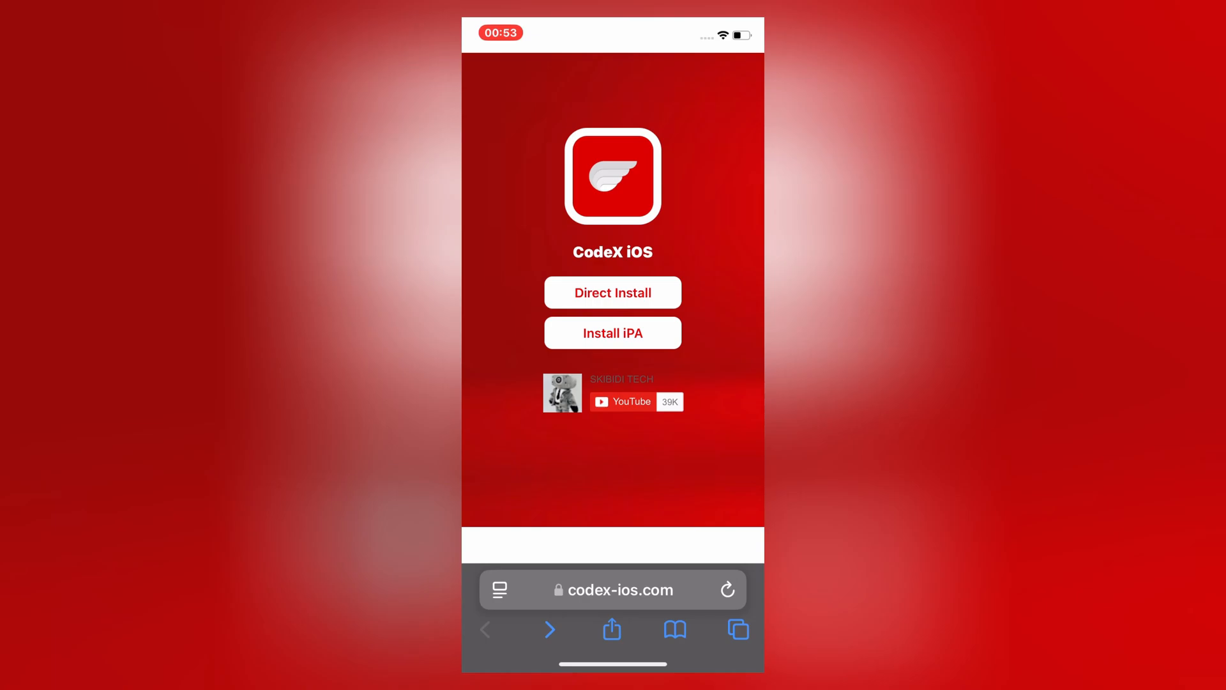
pyautogui.click(613, 293)
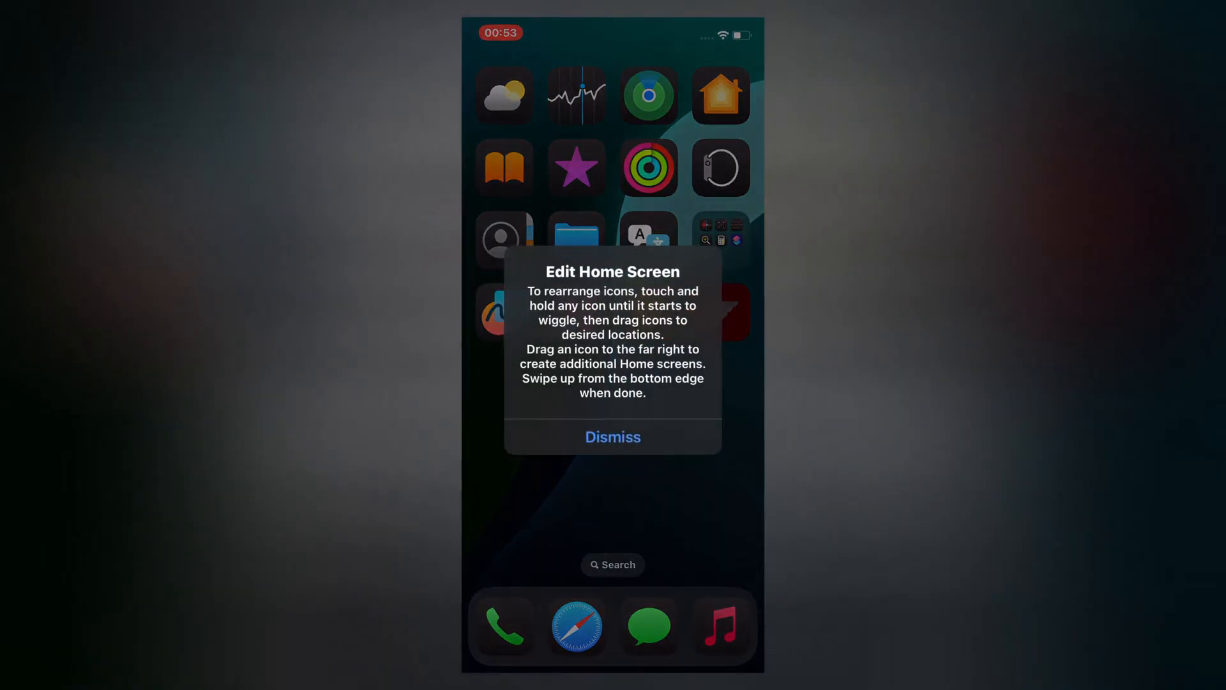
# Dismiss the home screen tip and untrusted developer alert, then launch Settings.
pyautogui.click(612, 436)
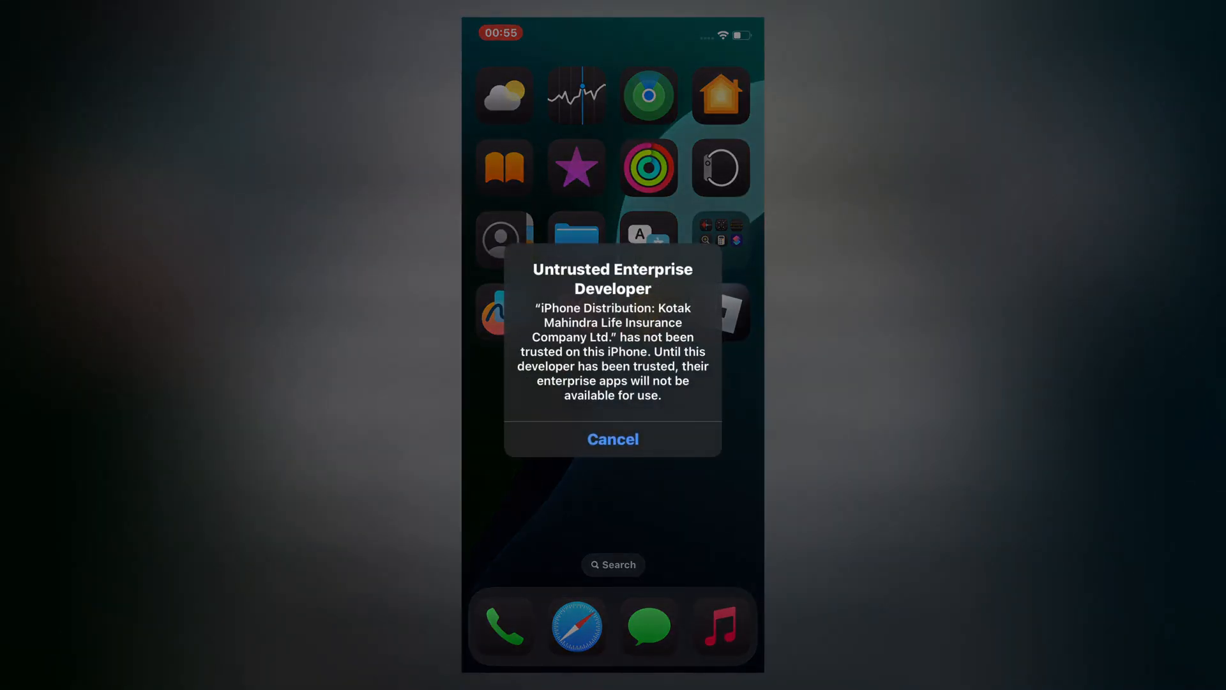
pyautogui.click(614, 439)
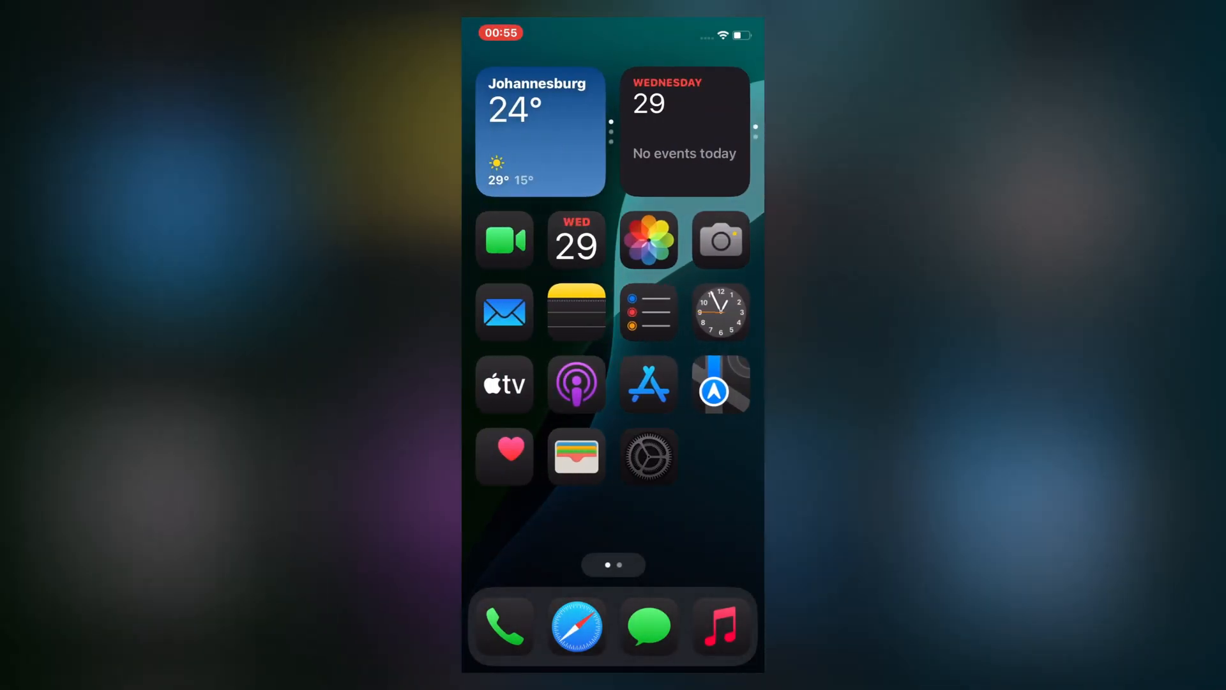
pyautogui.click(648, 457)
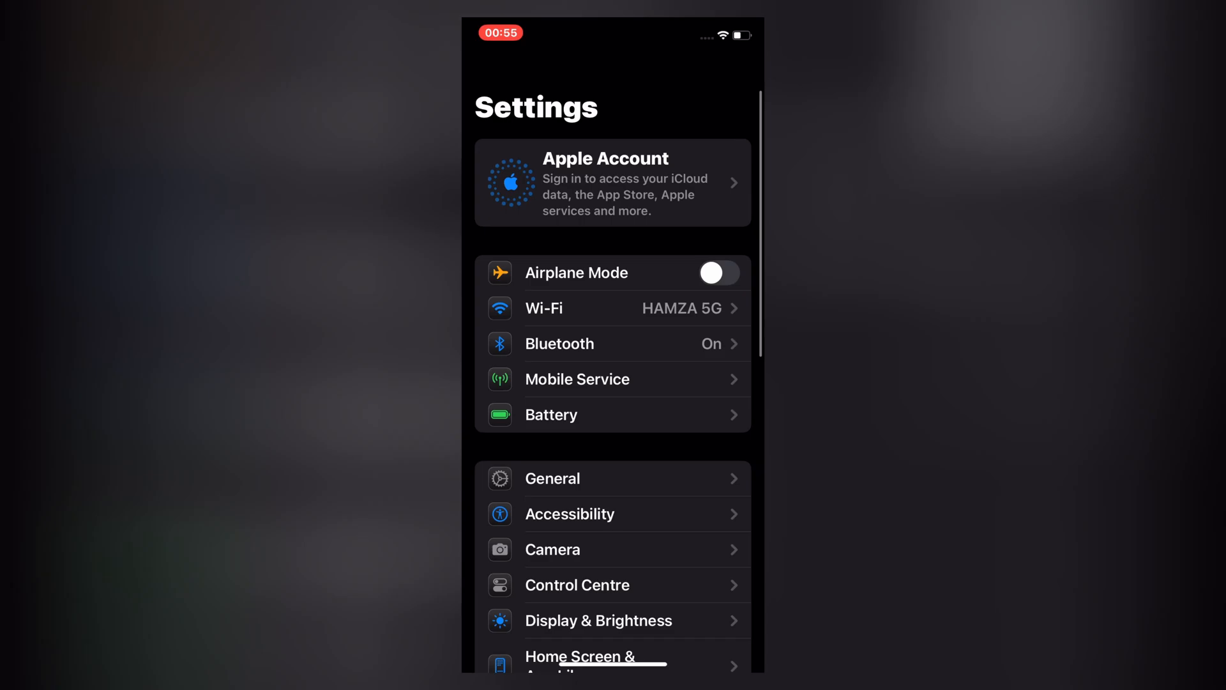
# Open the Kotak Mahindra profile under General > VPN & Device Management and tap Trust.
pyautogui.click(551, 477)
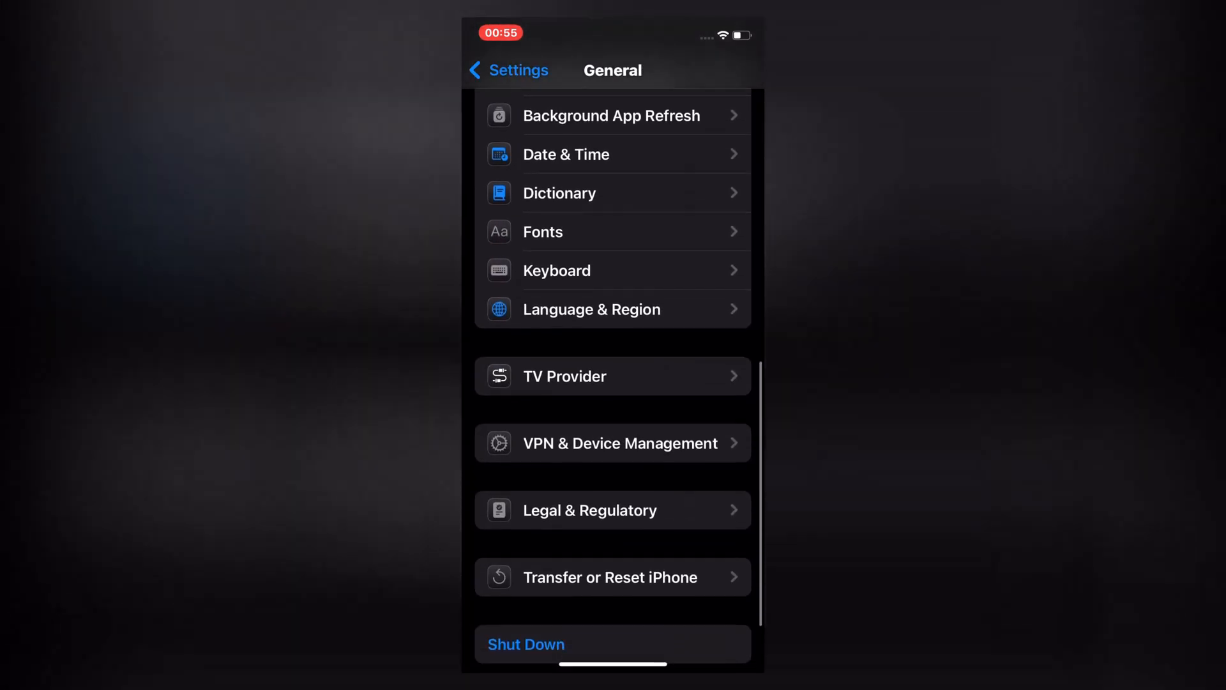
pyautogui.click(612, 443)
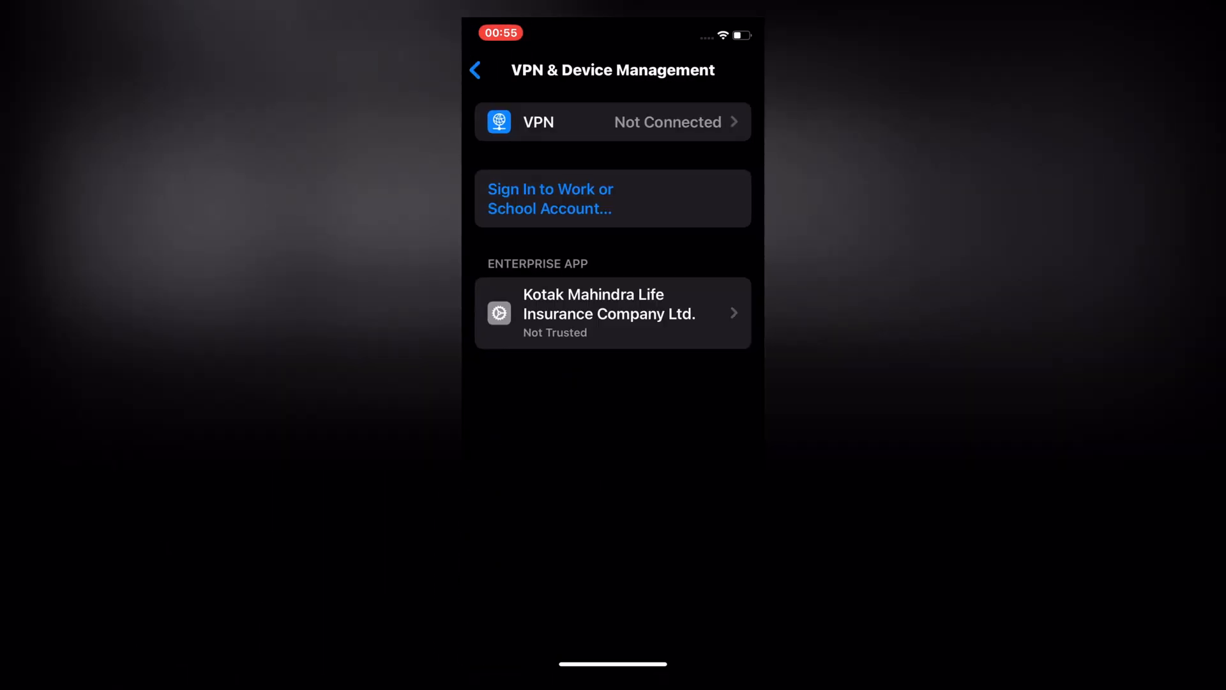
pyautogui.click(612, 313)
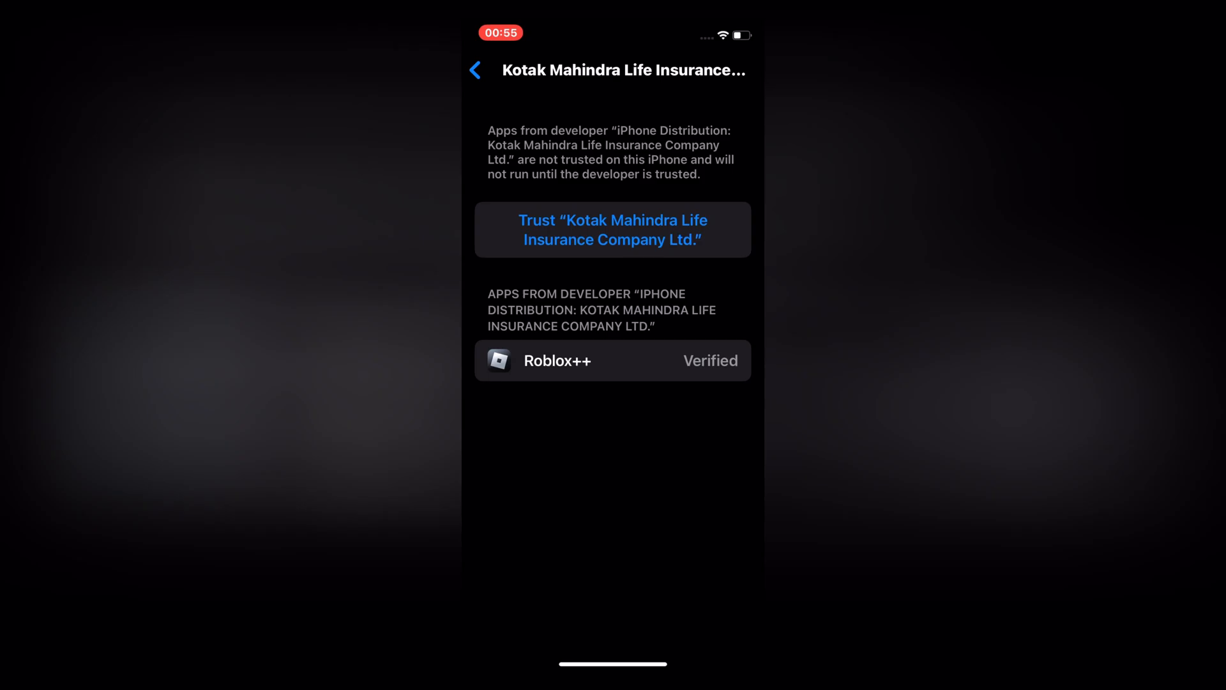
pyautogui.click(613, 229)
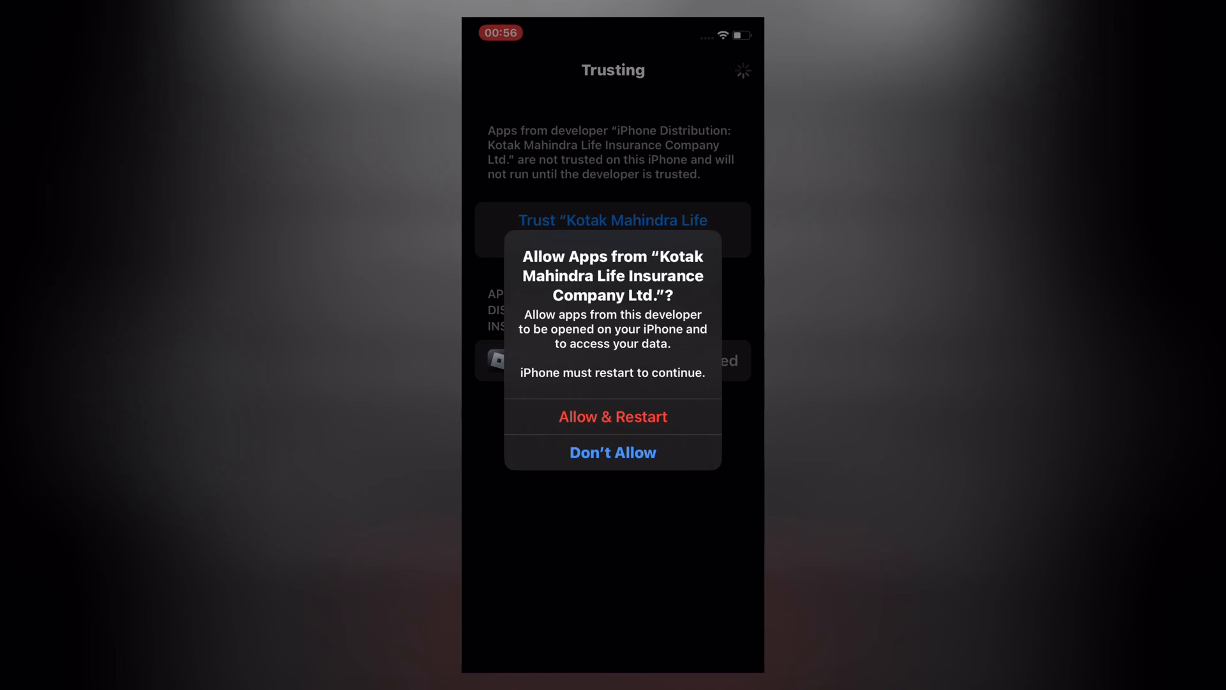
# Confirm Allow & Restart, then join Blox Fruits from Roblox's Continue row.
pyautogui.click(613, 416)
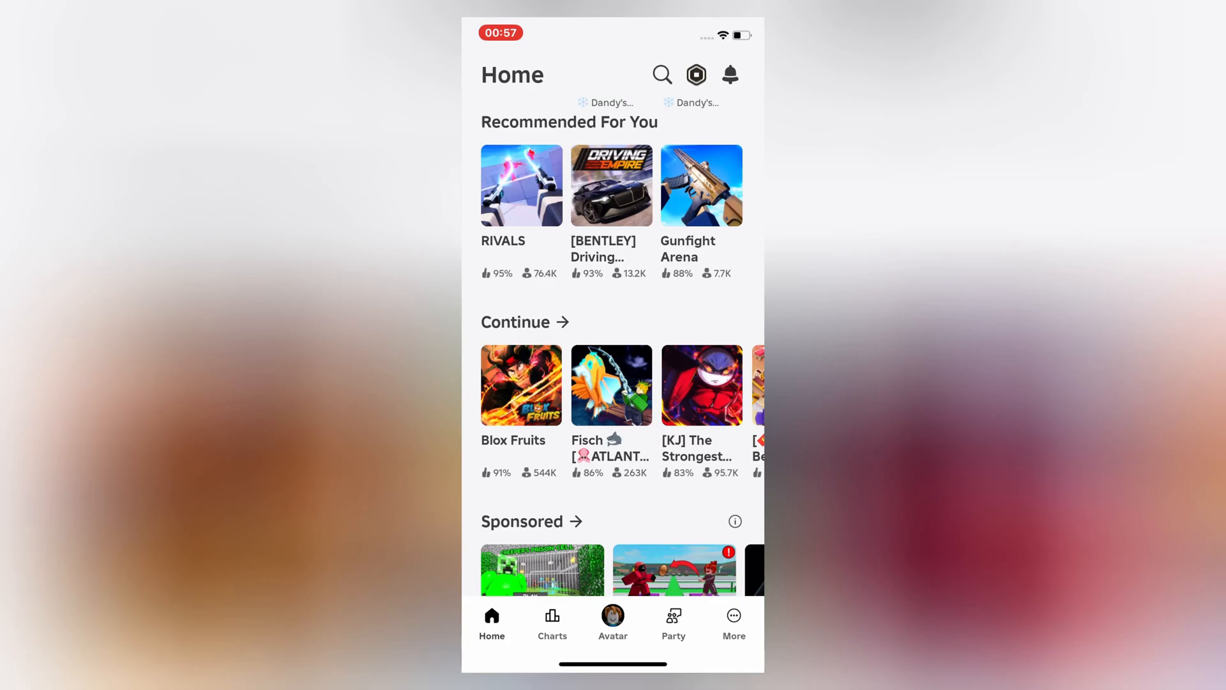
pyautogui.click(522, 384)
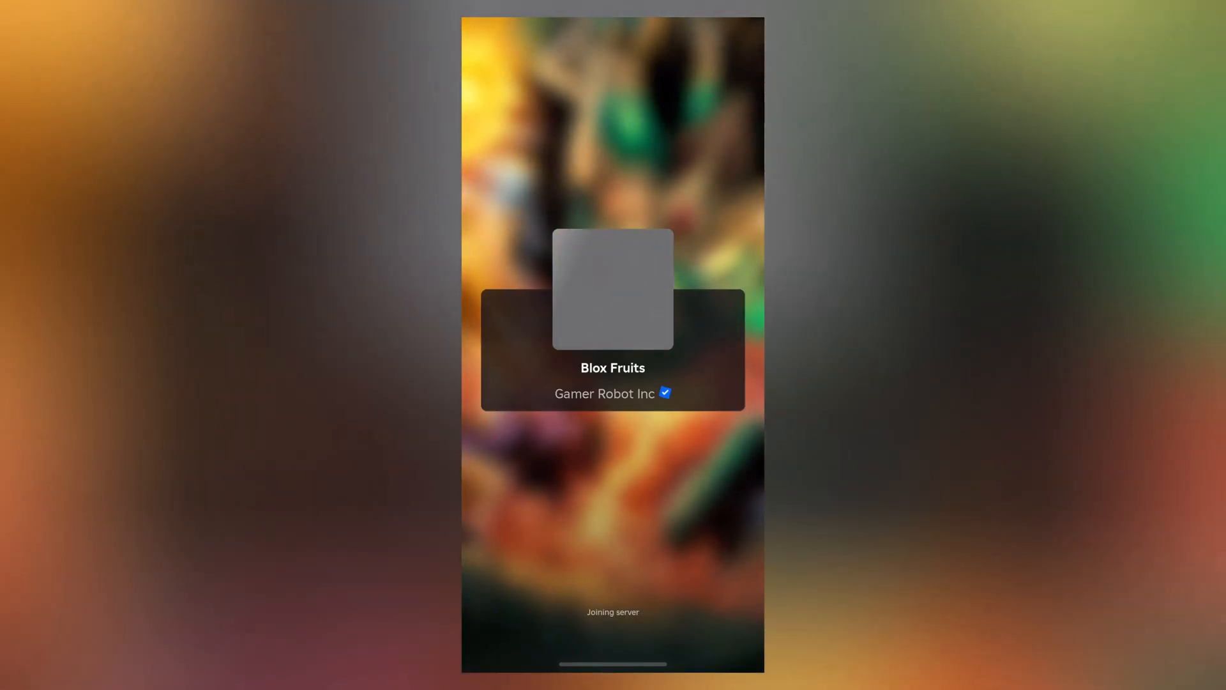